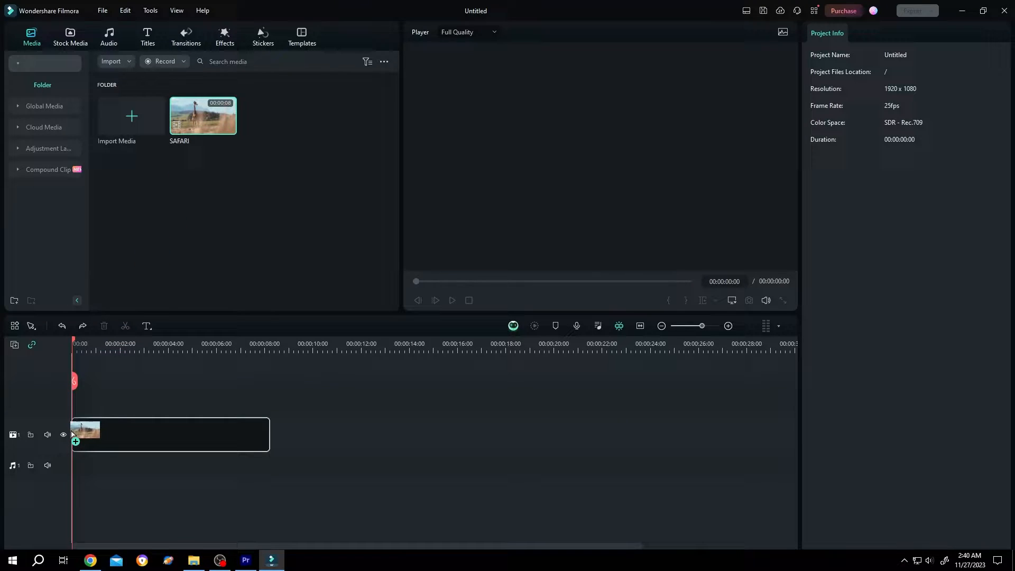
- Select the SAFARI giraffe clip on the timeline to show its video properties
{"action": "left_click", "coordinate": [171, 434]}
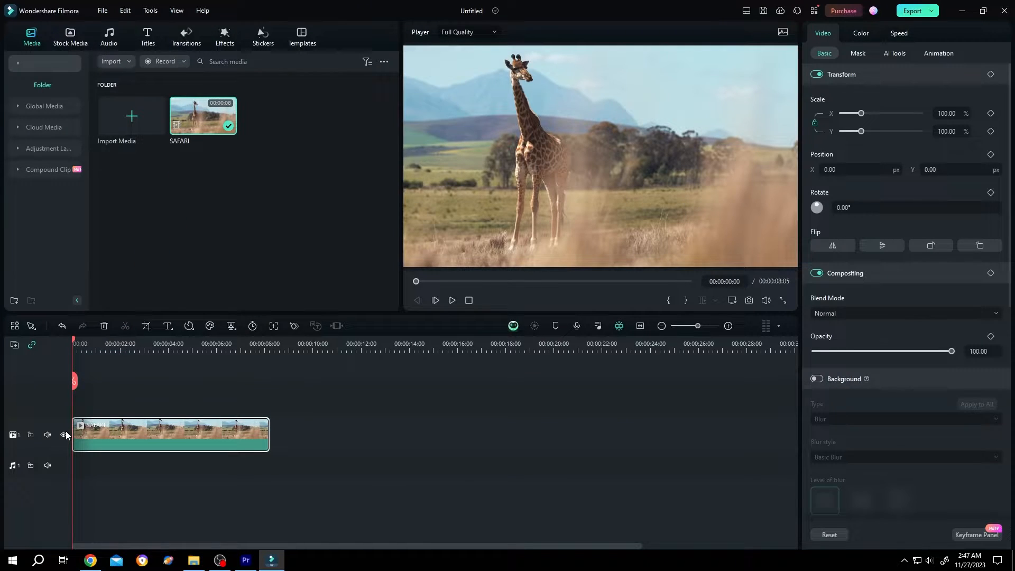
- Show the Boris FX Image Restoration category in the Effects library
{"action": "left_click", "coordinate": [225, 37]}
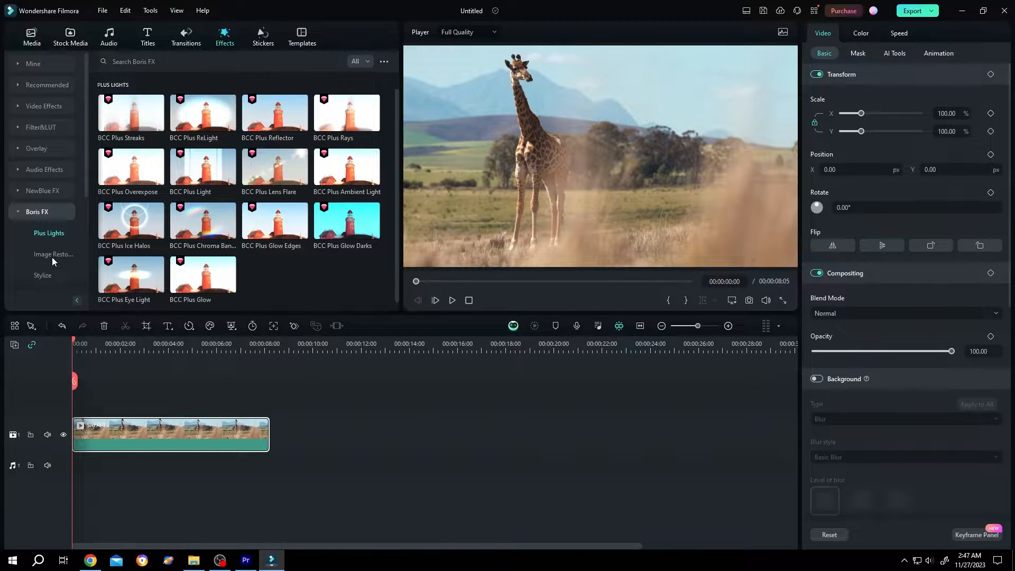
{"action": "left_click", "coordinate": [53, 255]}
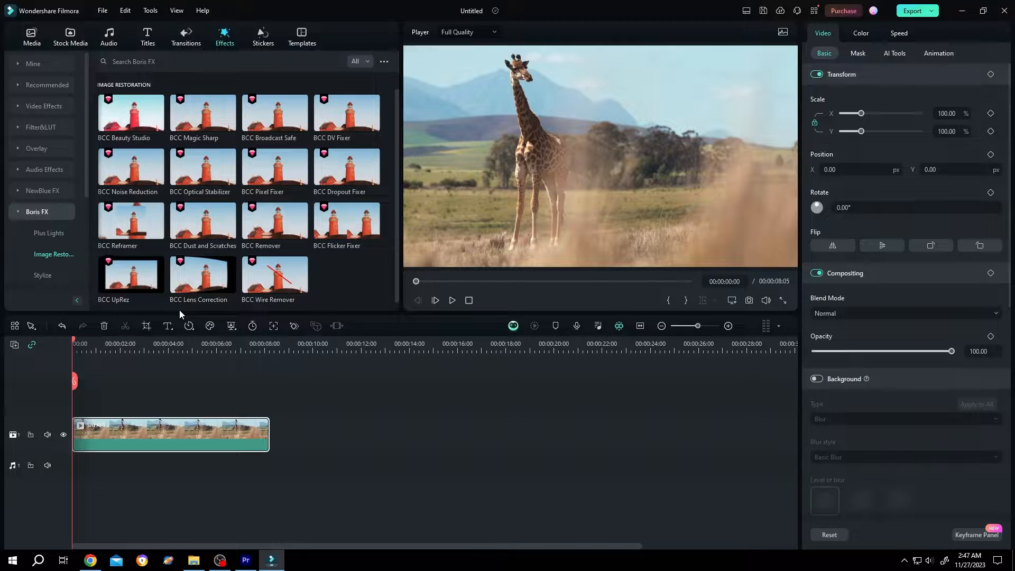
{"action": "mouse_move", "coordinate": [202, 275]}
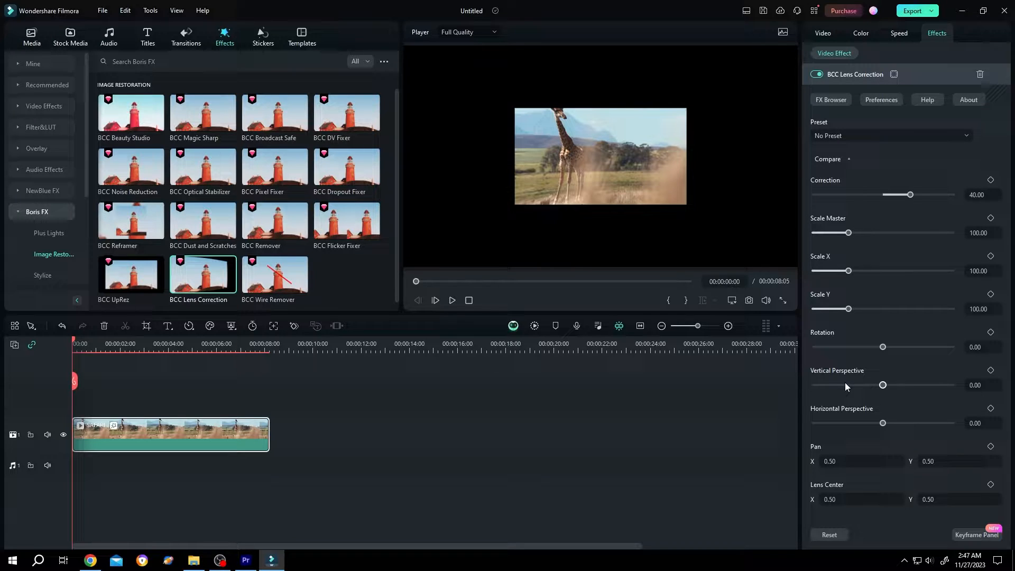
{"action": "mouse_move", "coordinate": [848, 419]}
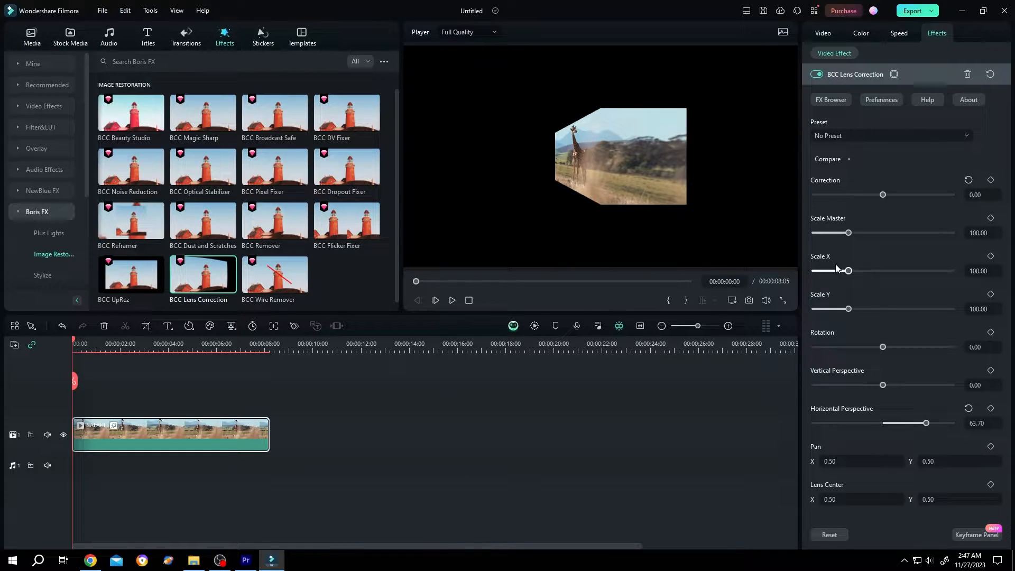
{"action": "mouse_move", "coordinate": [566, 92]}
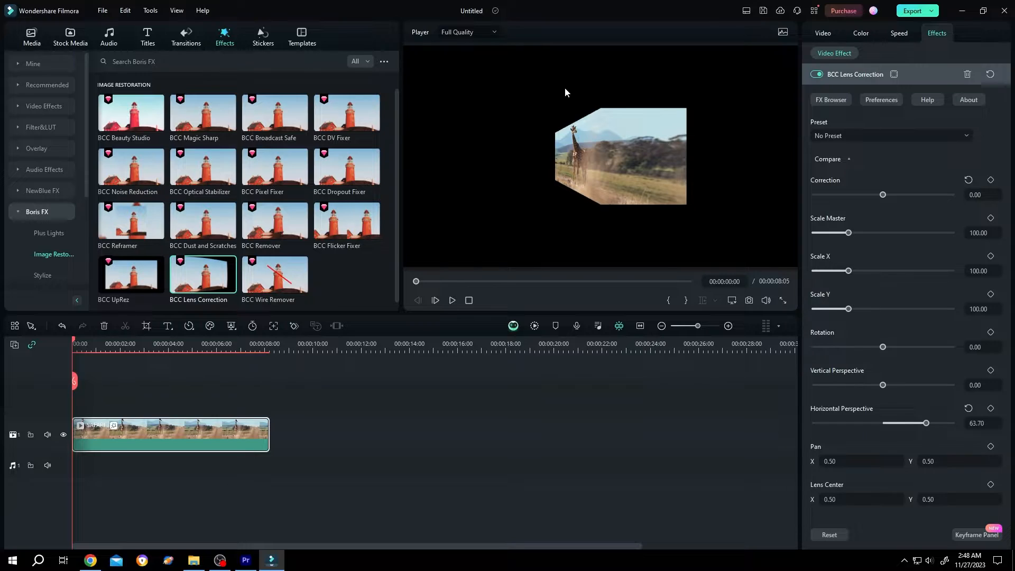
{"action": "mouse_move", "coordinate": [628, 151]}
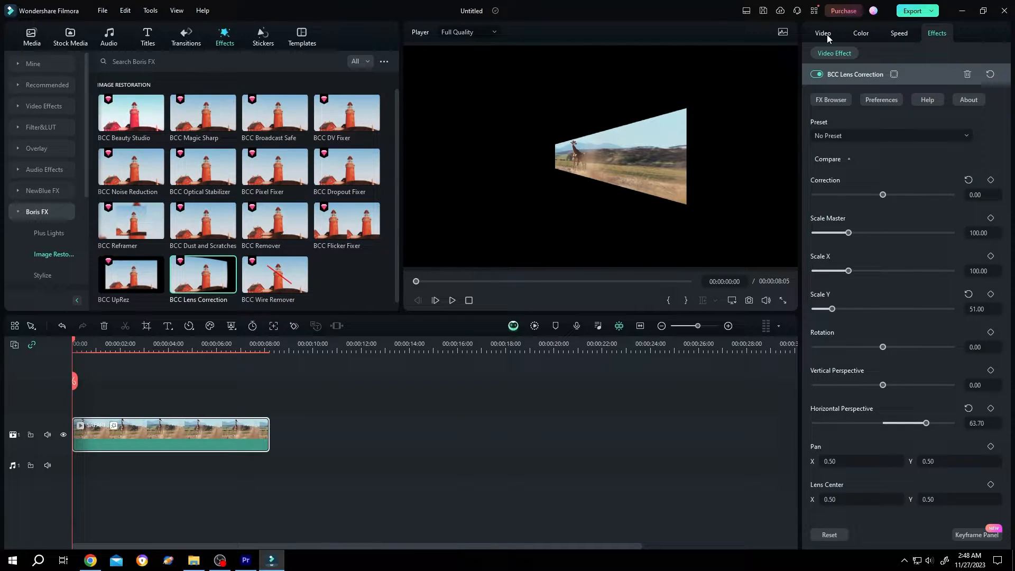
- Adjust the BCC Lens Correction settings, bringing Scale Y down toward 51
{"action": "left_click", "coordinate": [822, 33]}
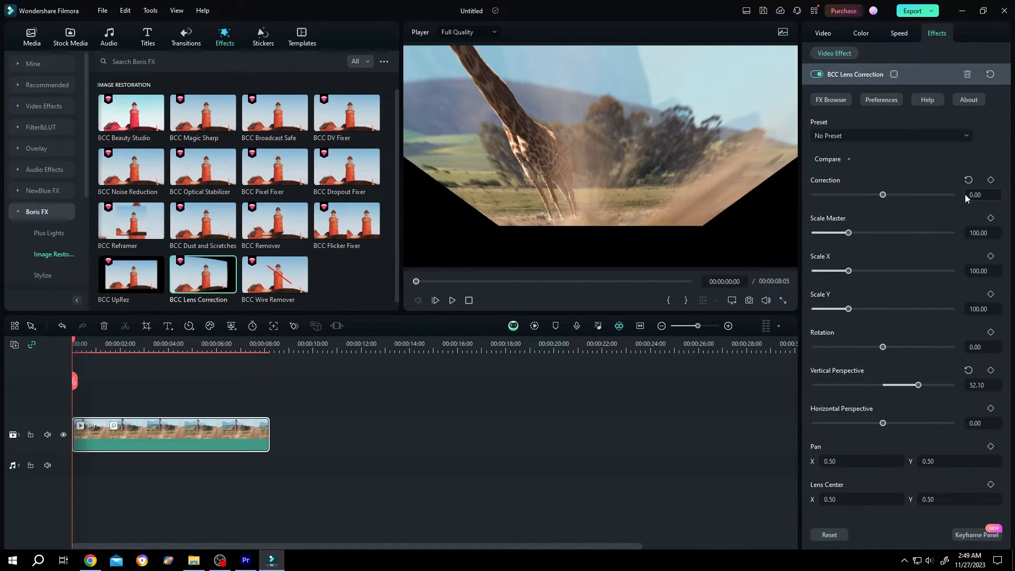
- Apply vertical perspective 17.40, Scale X 55.60, Scale Y 69.50, and play the clip
{"action": "left_click", "coordinate": [822, 32]}
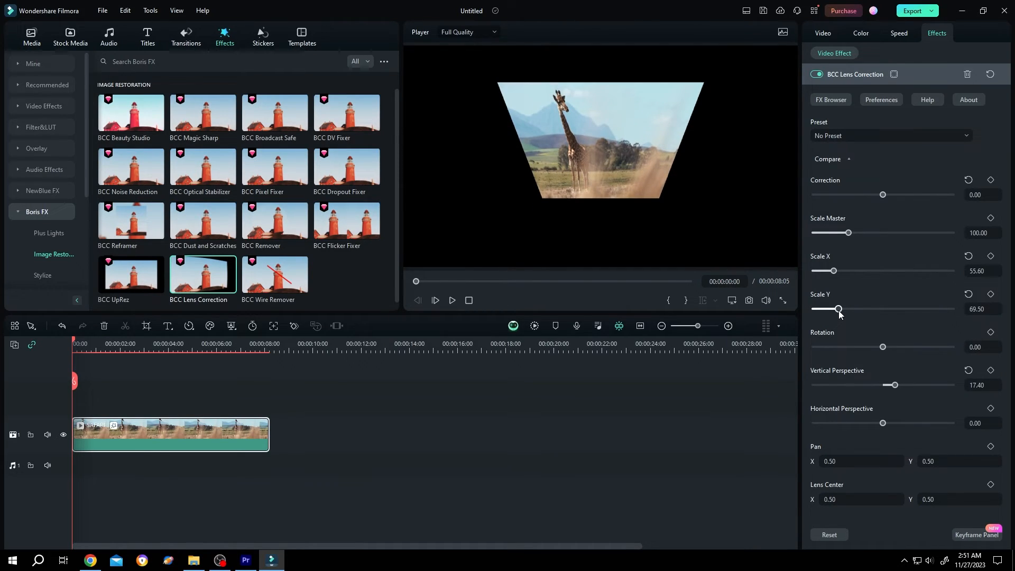
{"action": "left_click", "coordinate": [452, 299]}
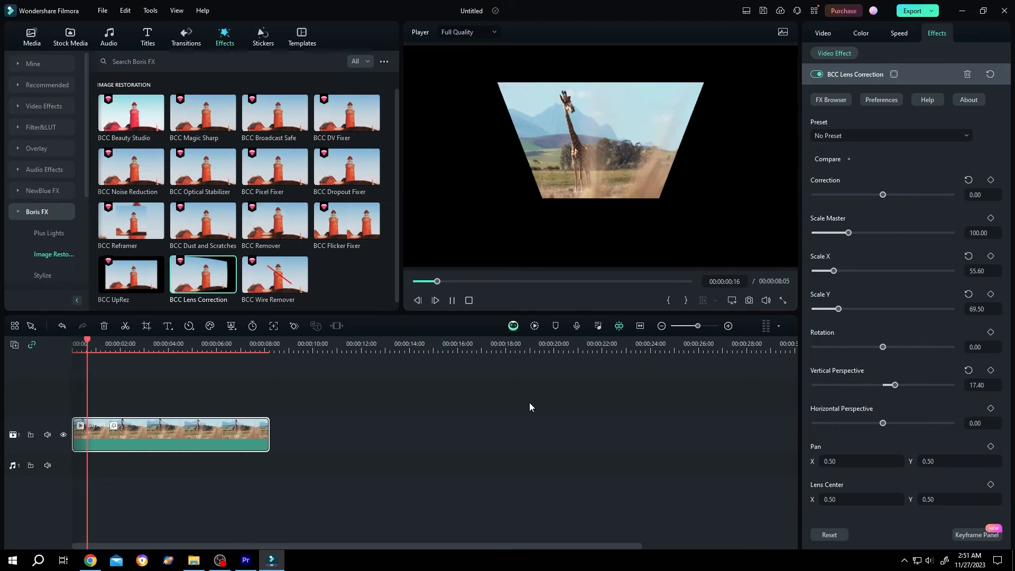